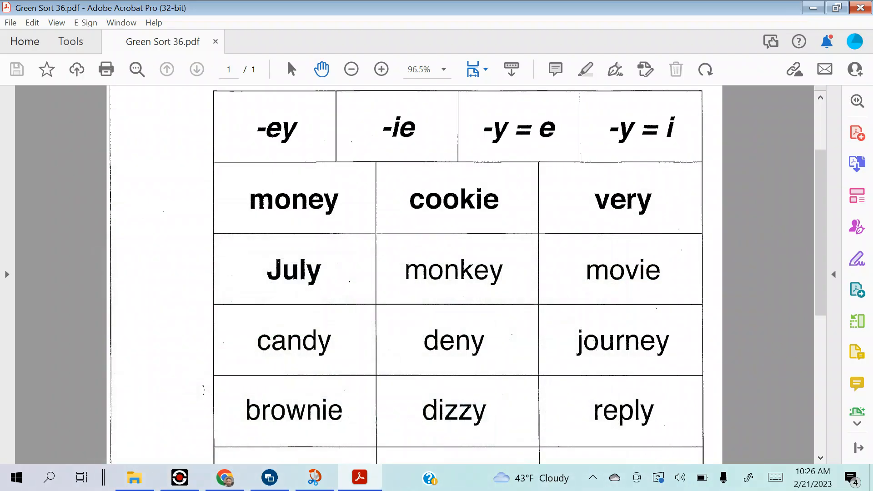
- Scroll through the Sort 36 grid, then zoom out so the whole table fits
{"action": "scroll", "scroll_direction": "up", "scroll_amount": 3}
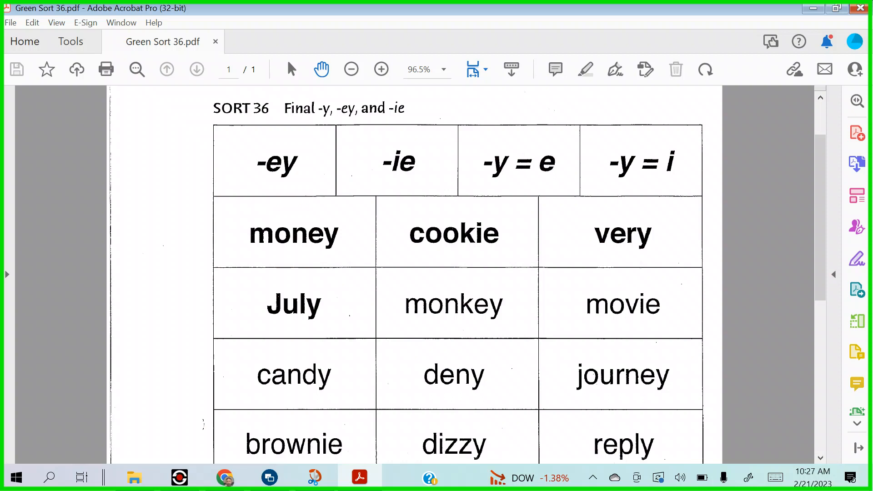
{"action": "scroll", "scroll_direction": "down", "scroll_amount": 3}
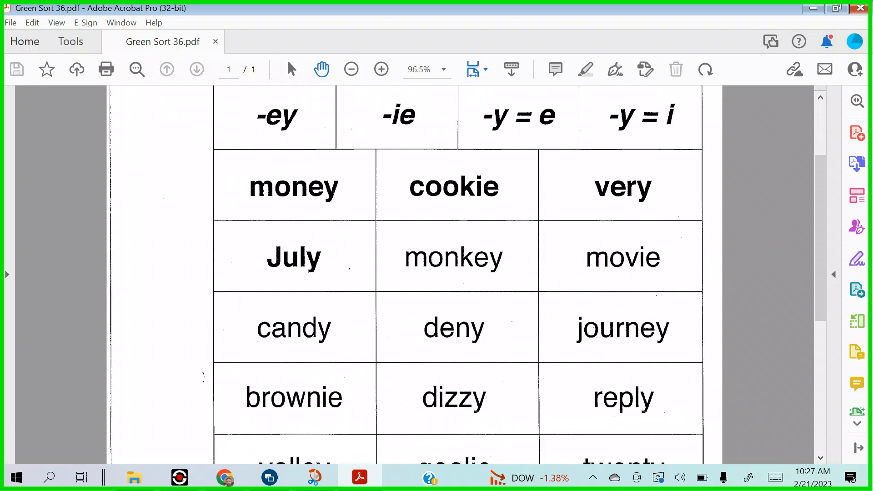
{"action": "scroll", "scroll_direction": "up", "scroll_amount": 3}
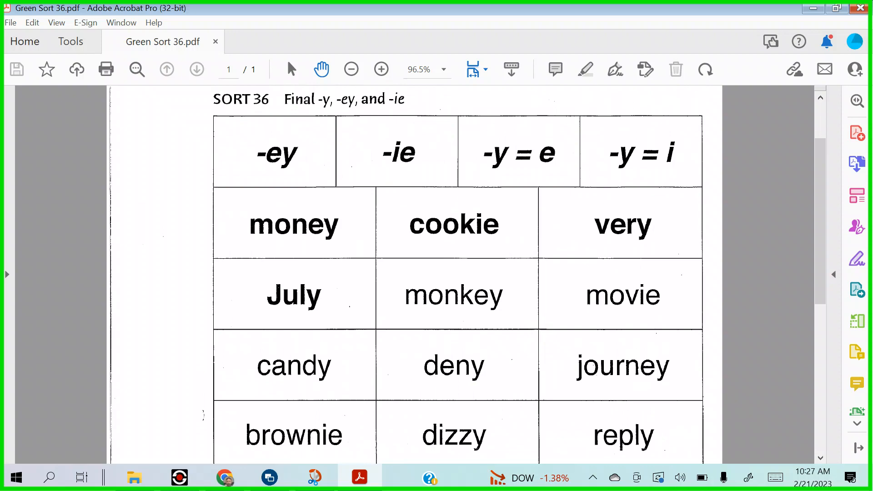
{"action": "left_click", "coordinate": [350, 69]}
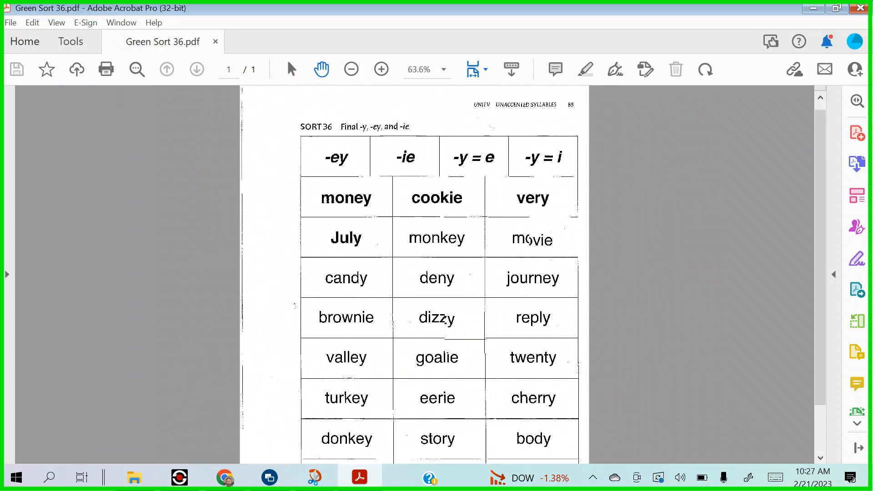
- Snip the Sort 36 table with Windows+Shift+S and open it in Snip & Sketch
{"action": "left_click", "coordinate": [350, 69]}
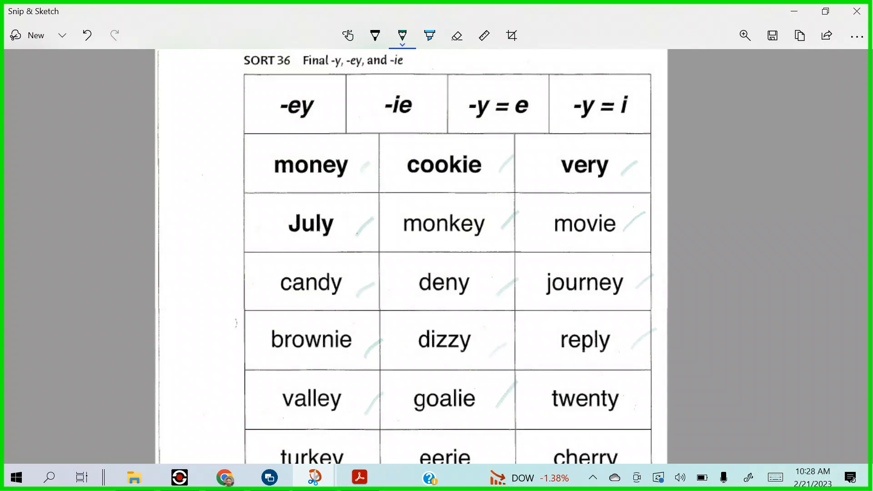
- Scroll the snip down to the volley, pinkie and berry row and back up
{"action": "scroll", "scroll_direction": "down", "scroll_amount": 3}
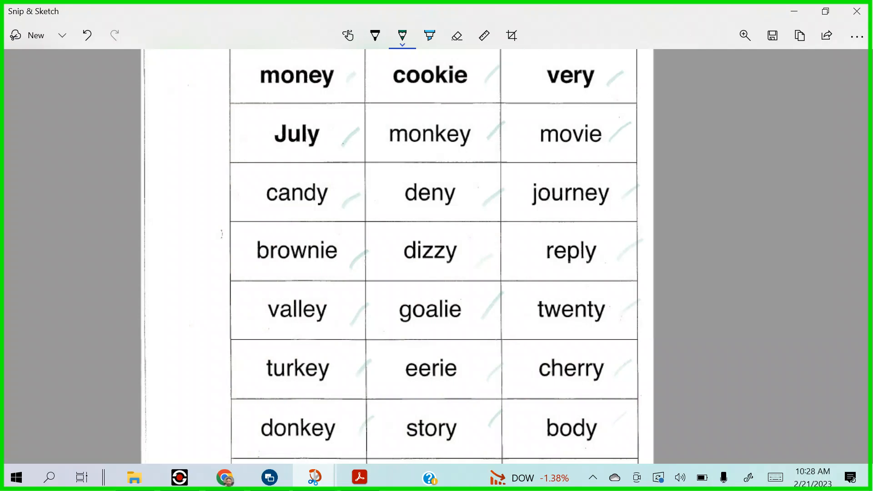
{"action": "scroll", "scroll_direction": "down", "scroll_amount": 3}
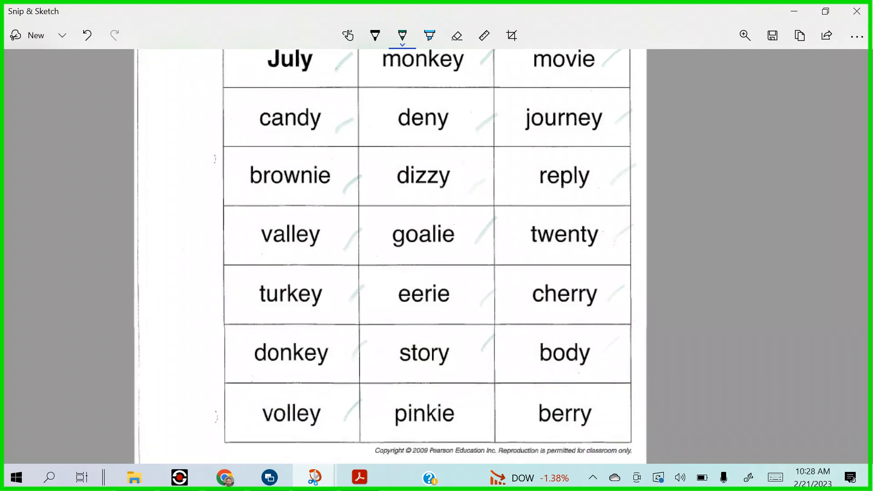
{"action": "scroll", "scroll_direction": "up", "scroll_amount": 3}
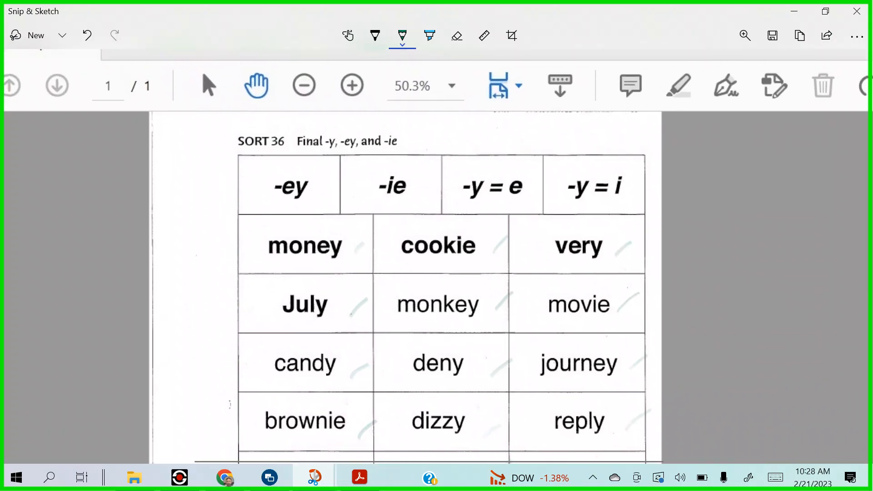
- Highlight -ey yellow, -ie green and -y = e blue, then circle -y = i orange
{"action": "left_click", "coordinate": [428, 35]}
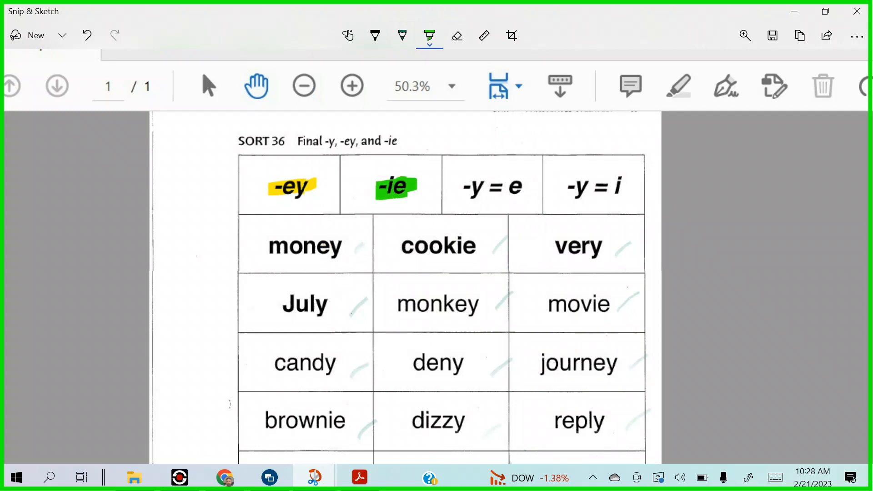
{"action": "left_click", "coordinate": [428, 35]}
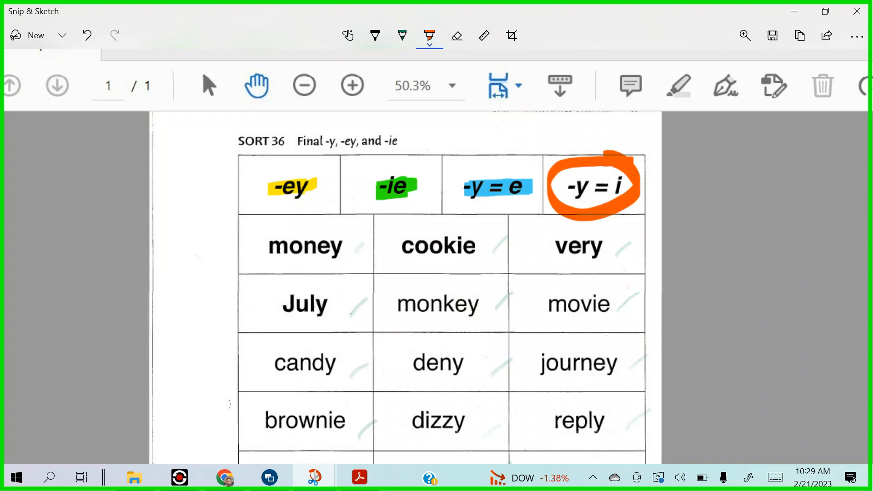
- Handwrite mon-ey, coo-kie and ver-y, highlighting money and mon-ey in yellow
{"action": "left_click", "coordinate": [374, 35]}
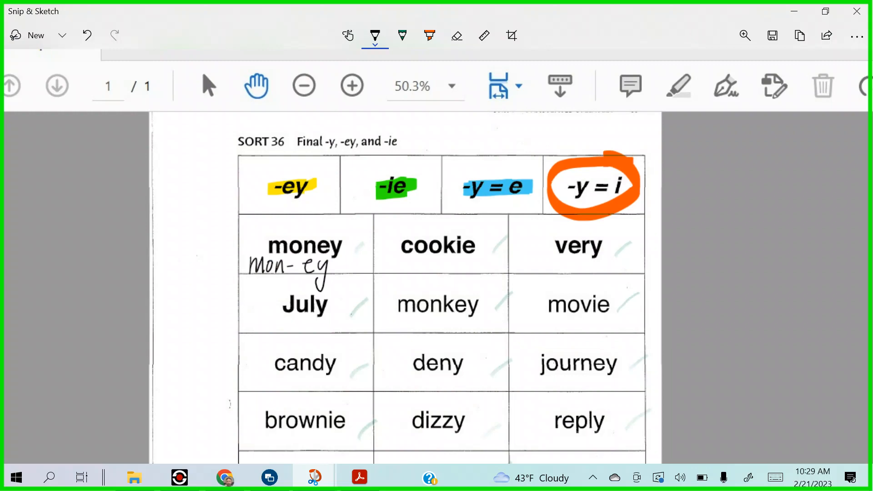
{"action": "left_click", "coordinate": [429, 36]}
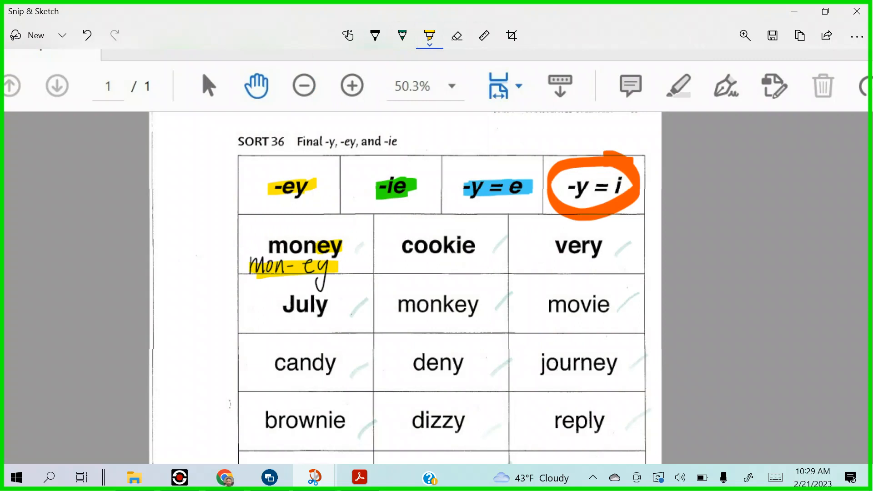
{"action": "left_click", "coordinate": [374, 35]}
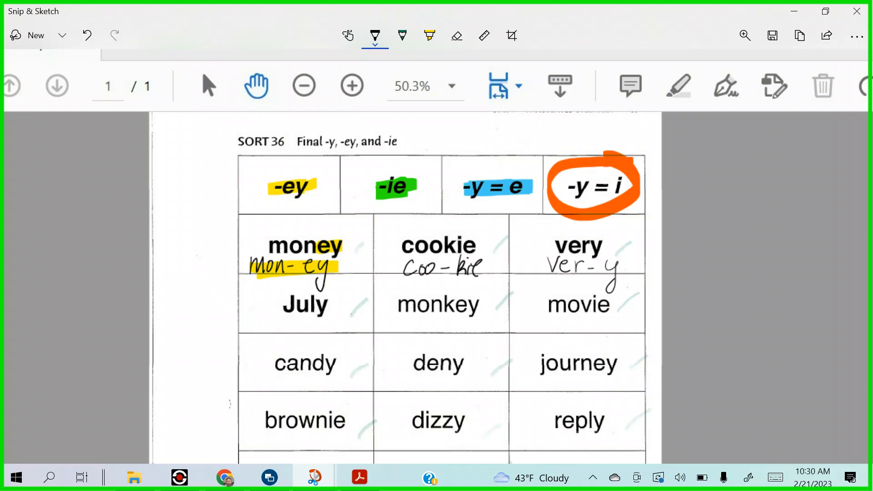
- Highlight very blue, write Ju-ly and Mon-key, circle July orange, highlight monkey yellow
{"action": "left_click", "coordinate": [429, 35]}
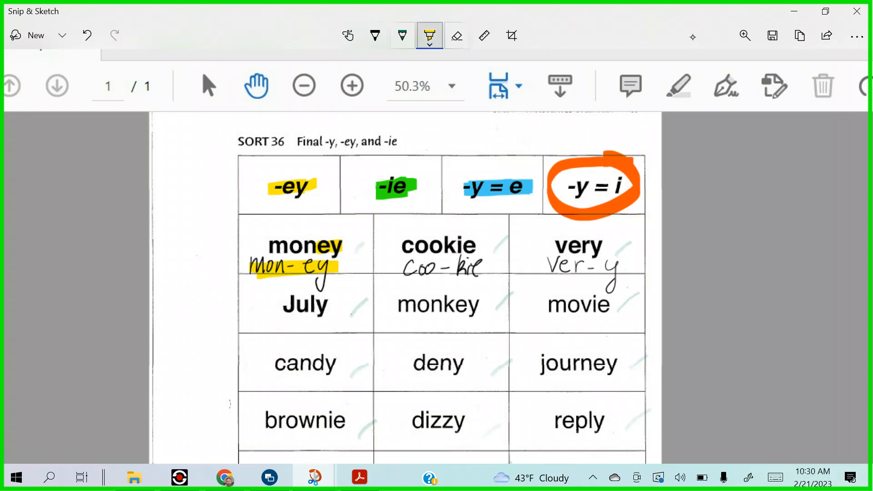
{"action": "left_click", "coordinate": [429, 35]}
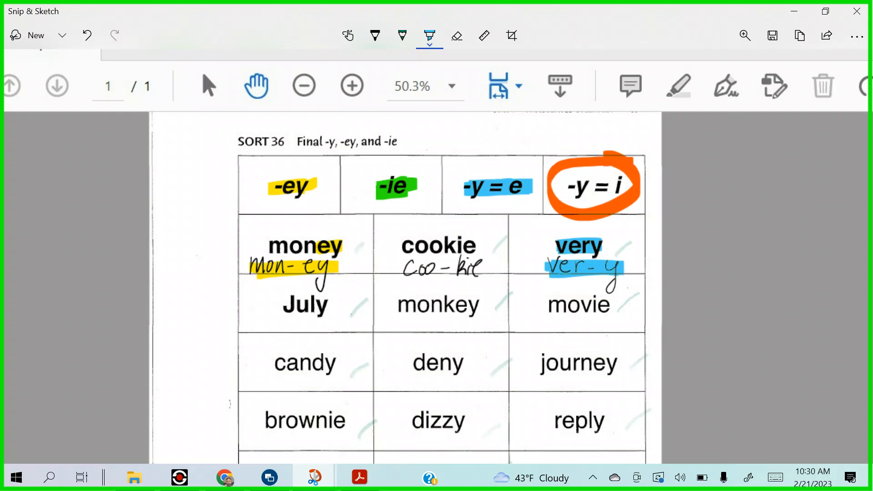
{"action": "left_click", "coordinate": [374, 35]}
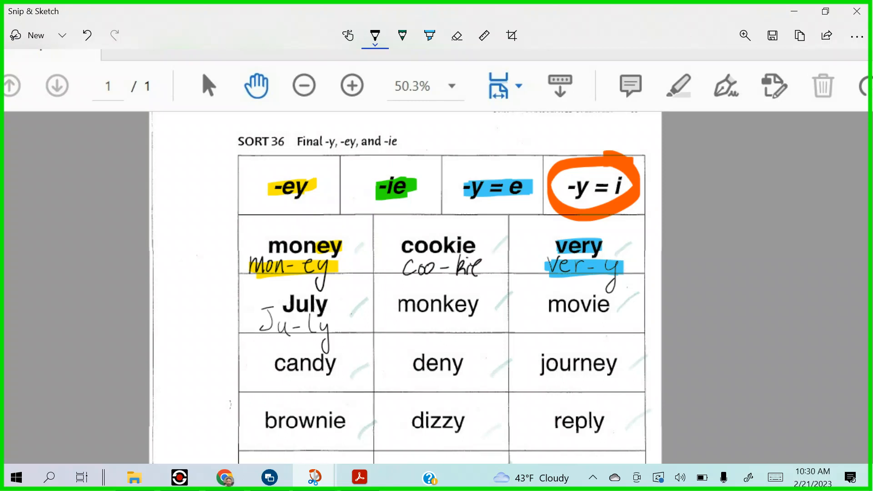
{"action": "left_click", "coordinate": [429, 35]}
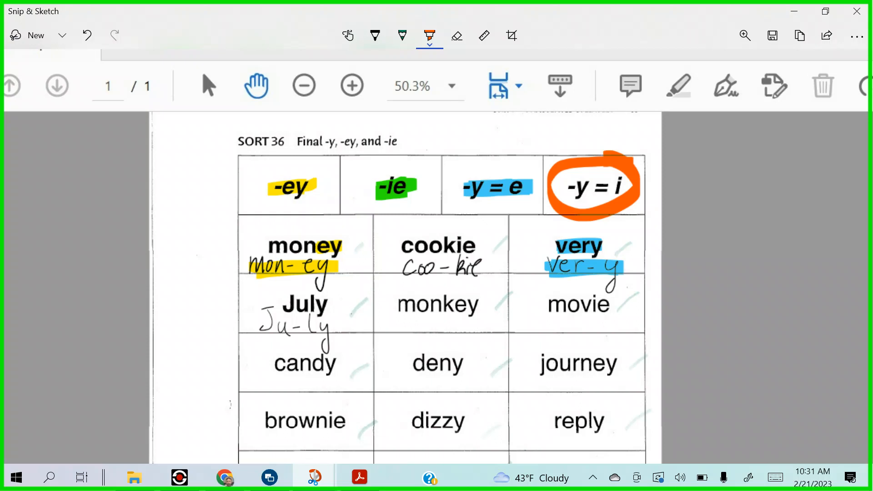
{"action": "left_click", "coordinate": [428, 36]}
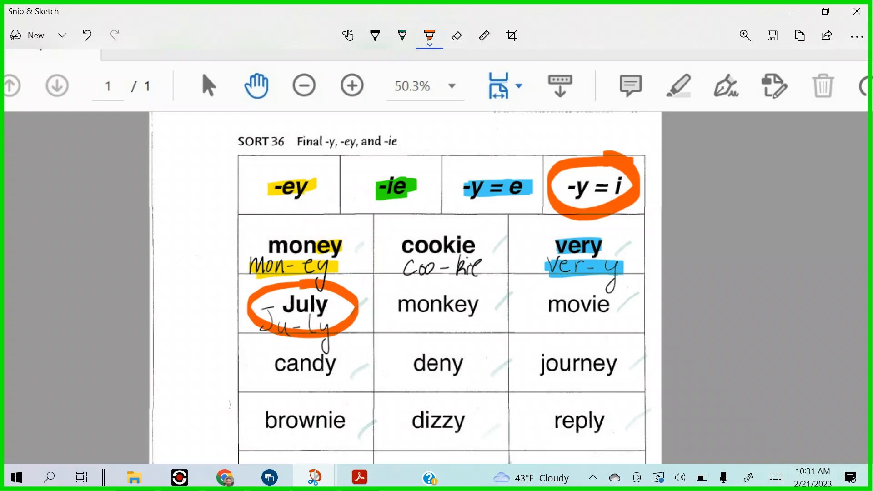
{"action": "left_click", "coordinate": [374, 35]}
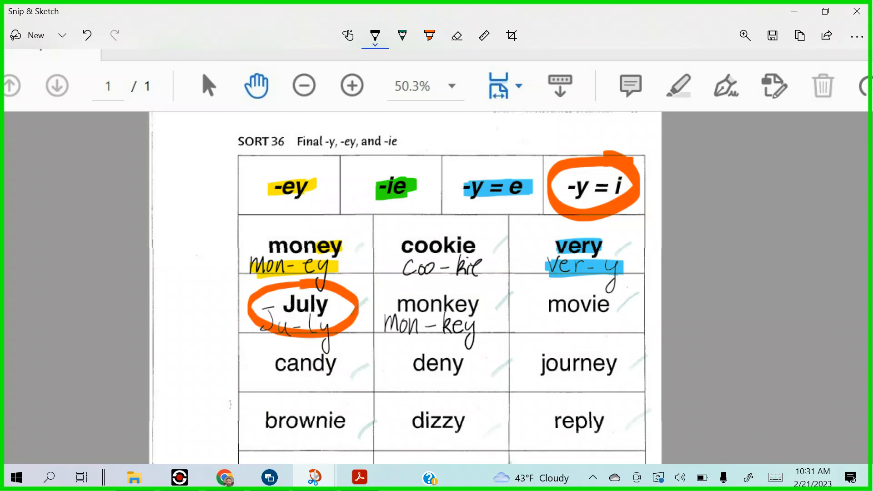
{"action": "left_click", "coordinate": [428, 35]}
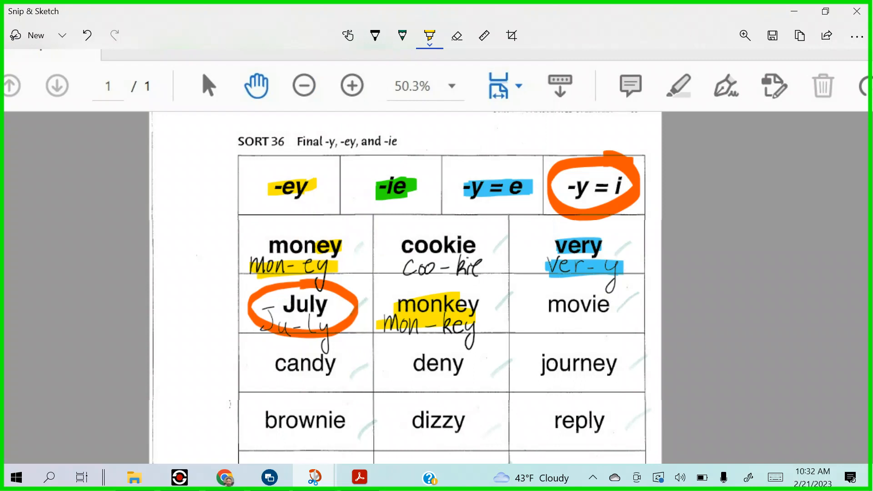
- Launch OneNote for Windows 10 from the Start menu app list
{"action": "left_click", "coordinate": [13, 477]}
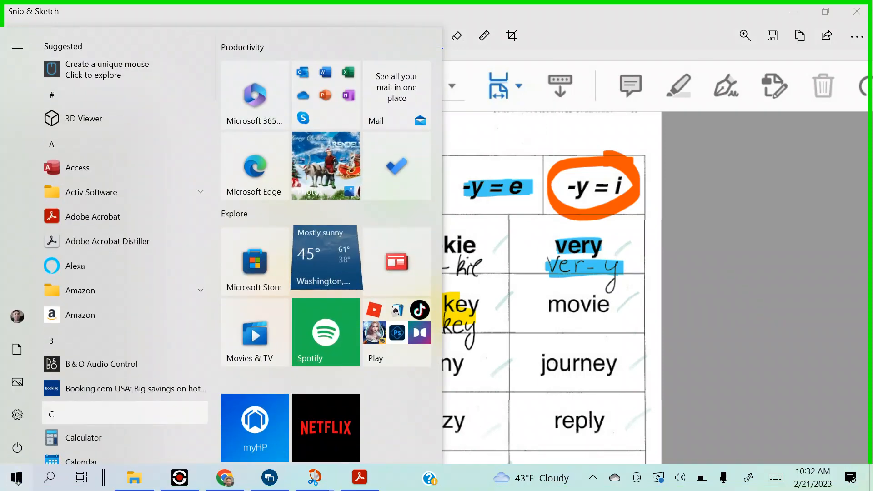
{"action": "scroll", "scroll_direction": "down", "scroll_amount": 3}
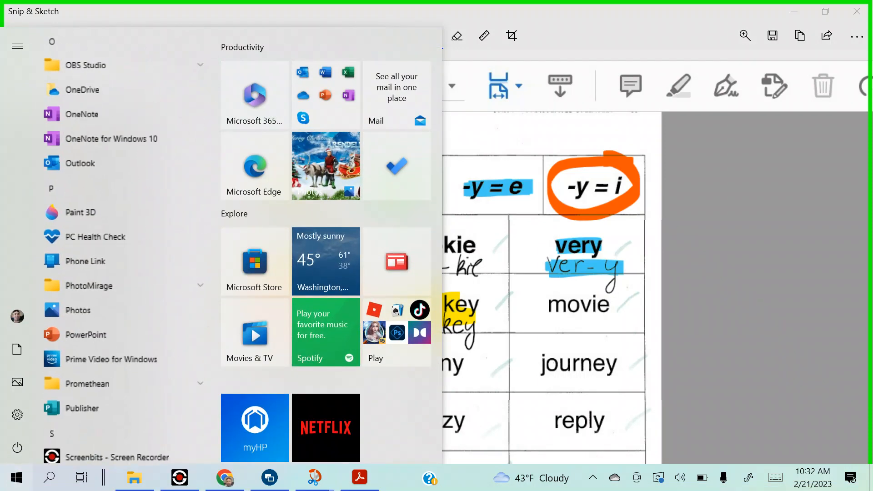
{"action": "left_click", "coordinate": [80, 114]}
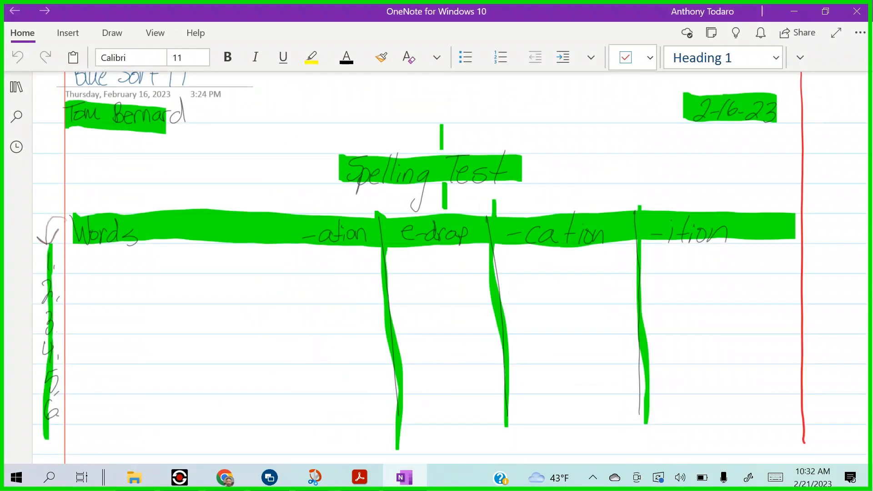
- Show the notebook navigation pane and add a section named 'Week Twenty Two'
{"action": "left_click", "coordinate": [16, 87]}
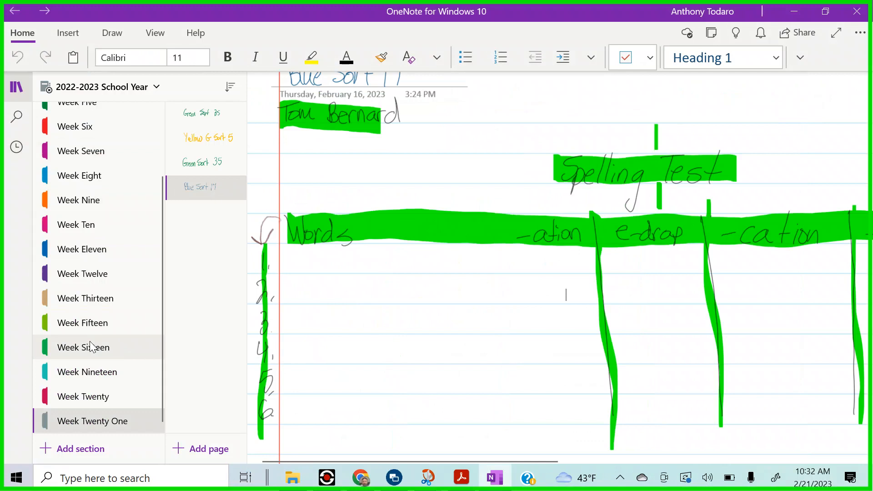
{"action": "left_click", "coordinate": [80, 448]}
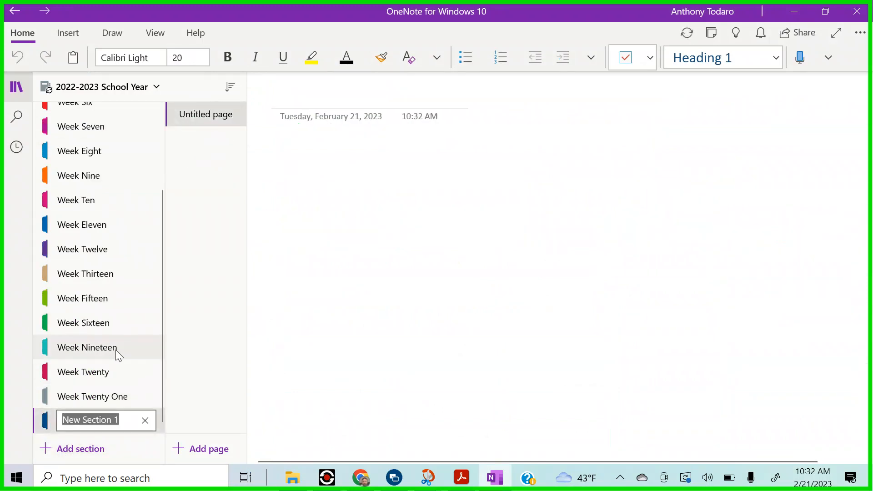
{"action": "type", "text": "Week Twent"}
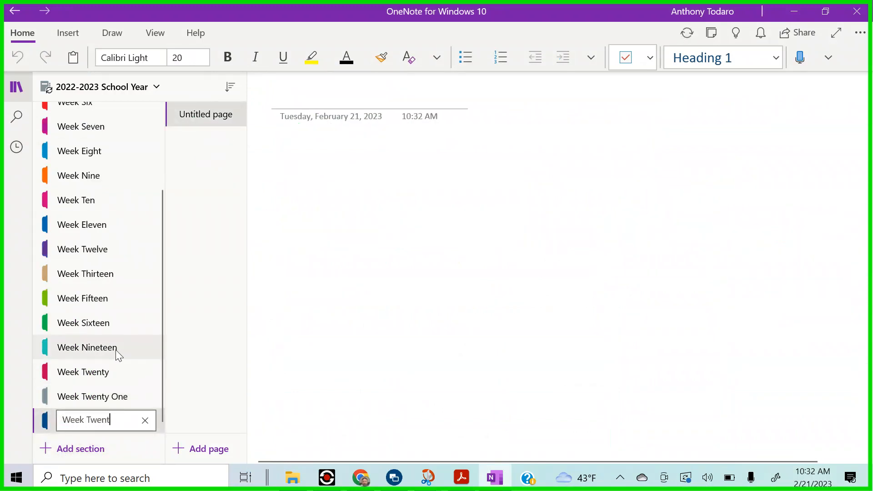
{"action": "type", "text": "y Two"}
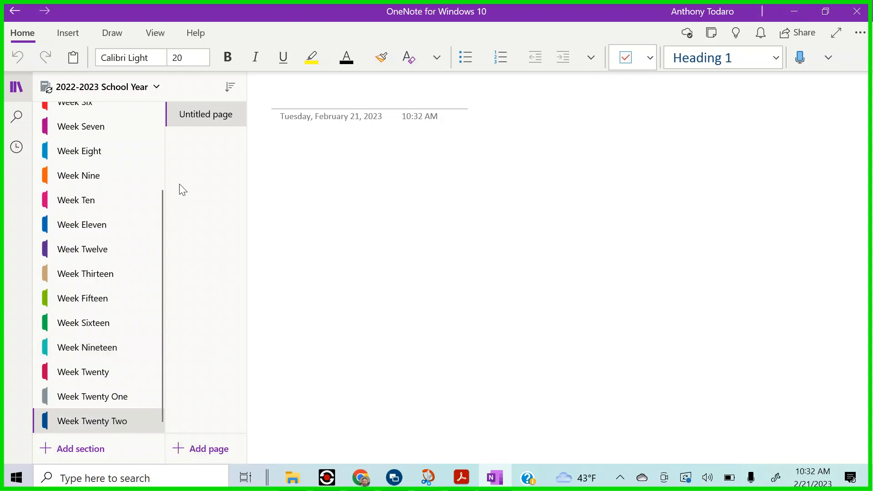
{"action": "left_click", "coordinate": [155, 32]}
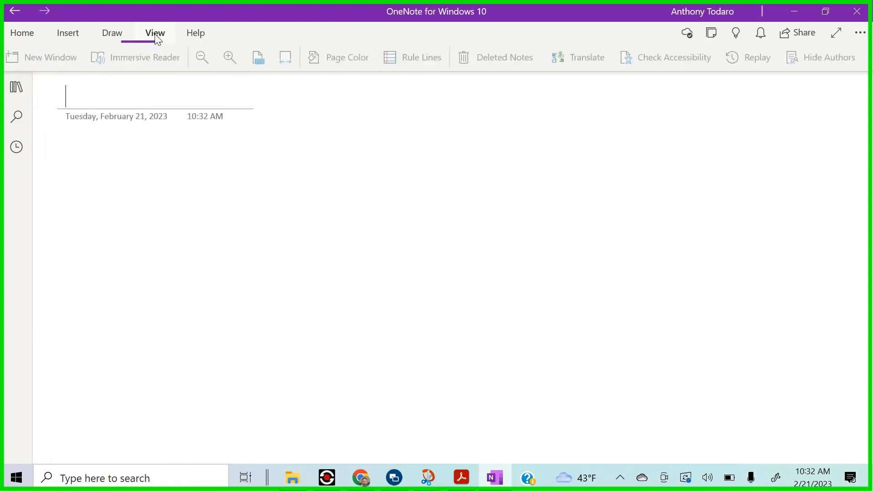
- Turn on rule lines for the blank page and draw a red vertical line
{"action": "left_click", "coordinate": [422, 56]}
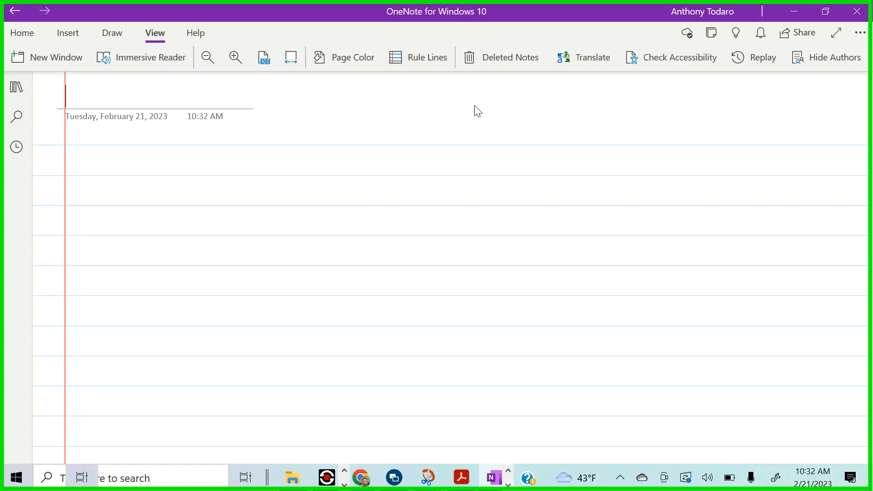
{"action": "left_click", "coordinate": [112, 33]}
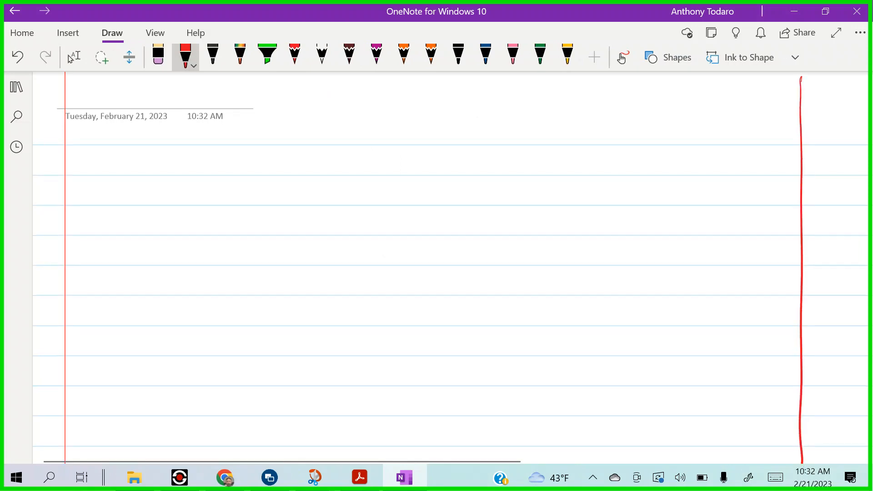
- Ink the name, 2-21-23, headings -ey, -ie, y = e, y = i, Mon-ey and Cook-ie
{"action": "left_click", "coordinate": [213, 53]}
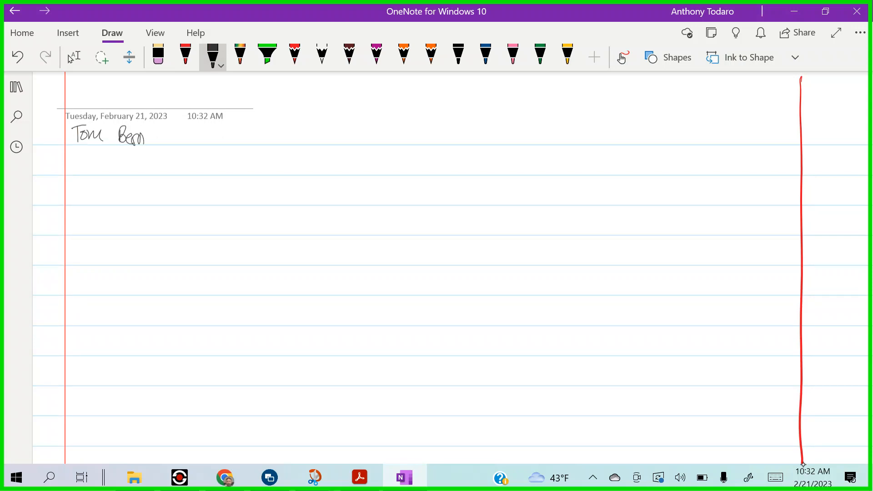
{"action": "left_click_drag", "start_coordinate": [140, 133], "coordinate": [166, 131]}
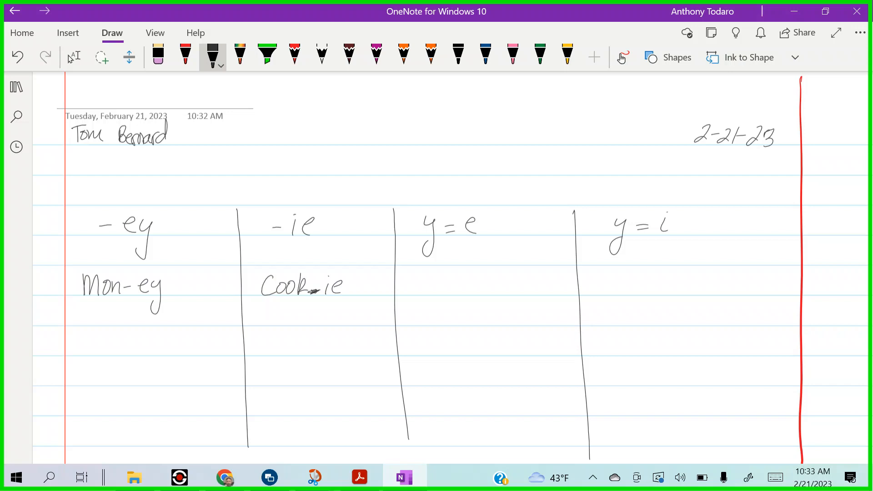
{"action": "left_click", "coordinate": [443, 285]}
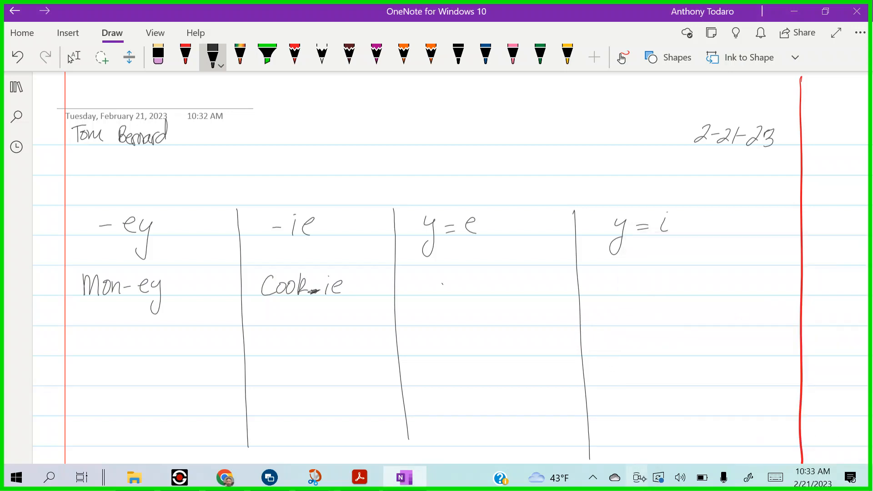